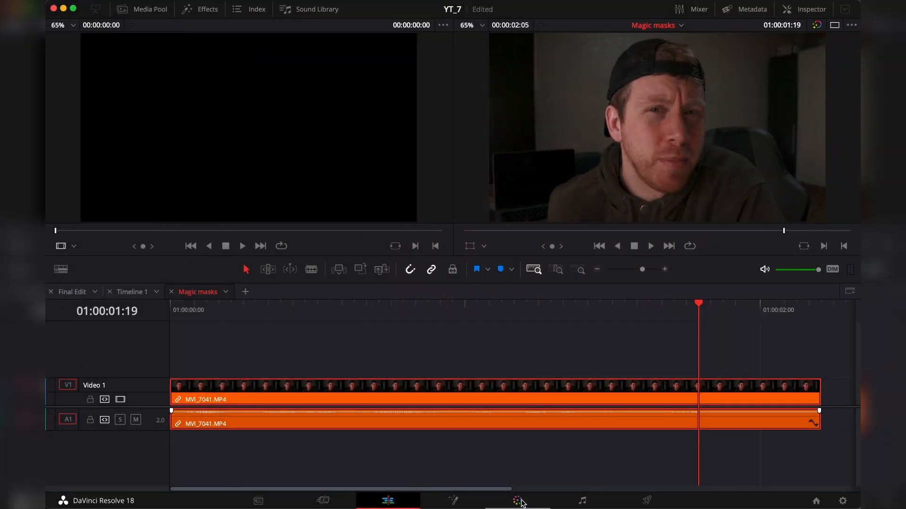
Step: Switch to the Color page with the Magic masks clip and its single node
left_click(517, 501)
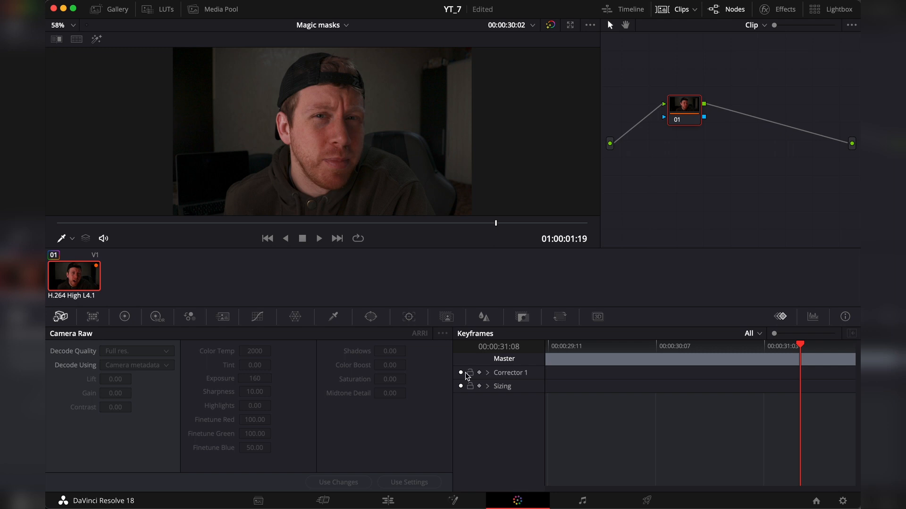
mouse_move(446, 317)
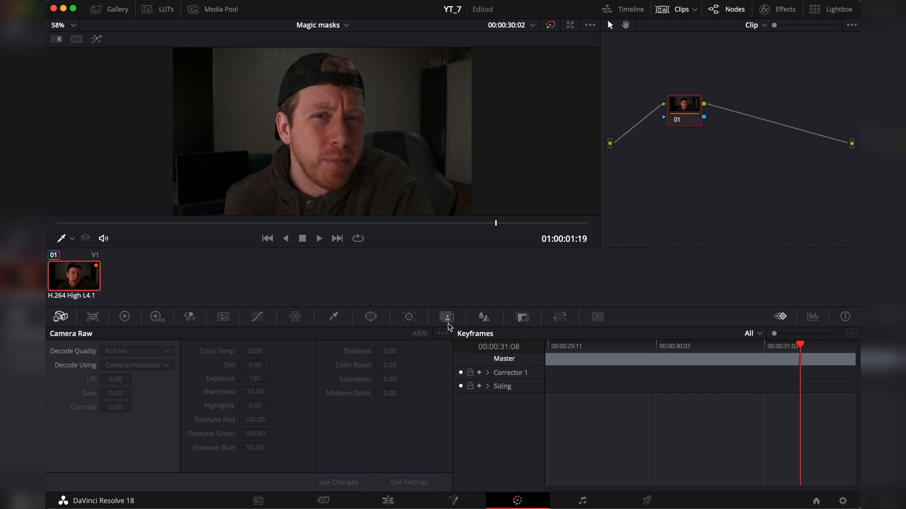
mouse_move(450, 327)
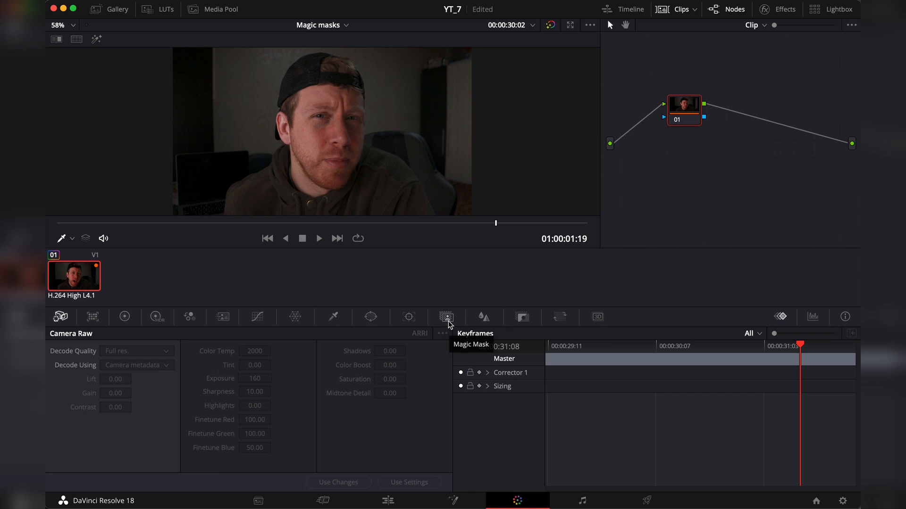
Step: Open the Magic Mask palette and set it to Person mode
left_click(445, 317)
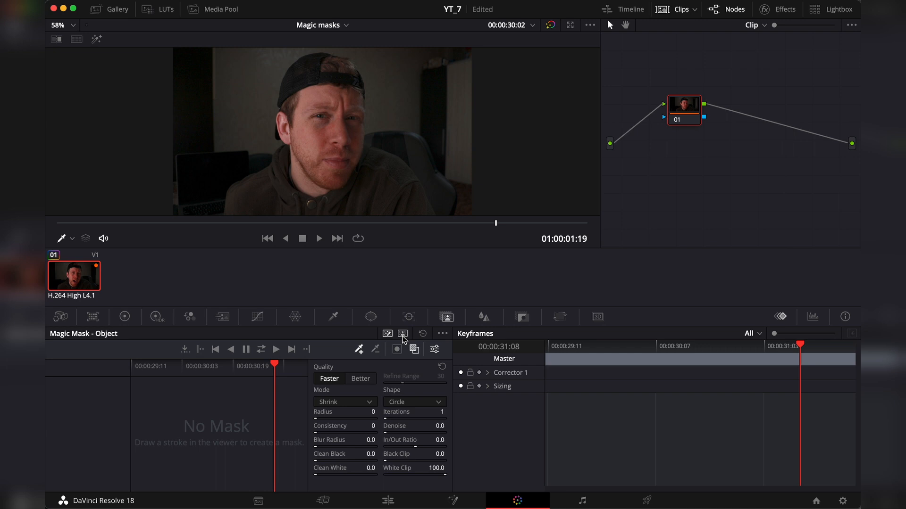
mouse_move(403, 334)
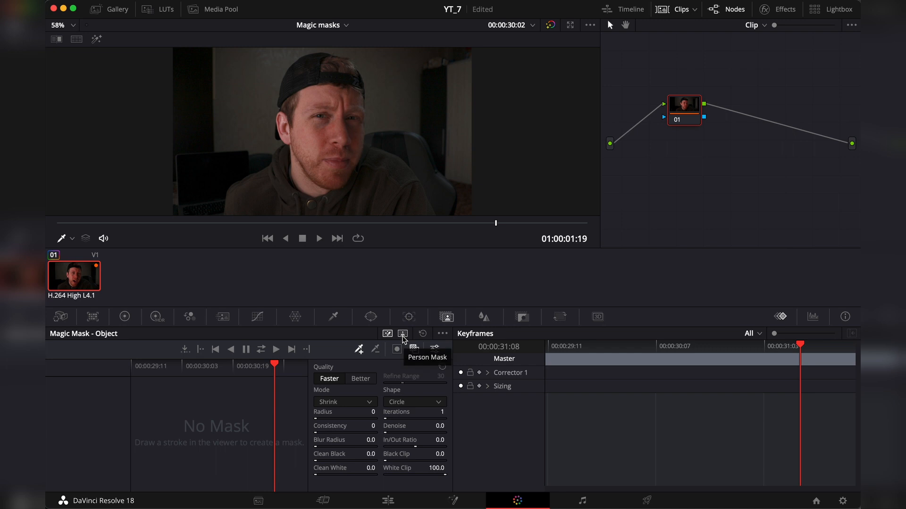
left_click(402, 334)
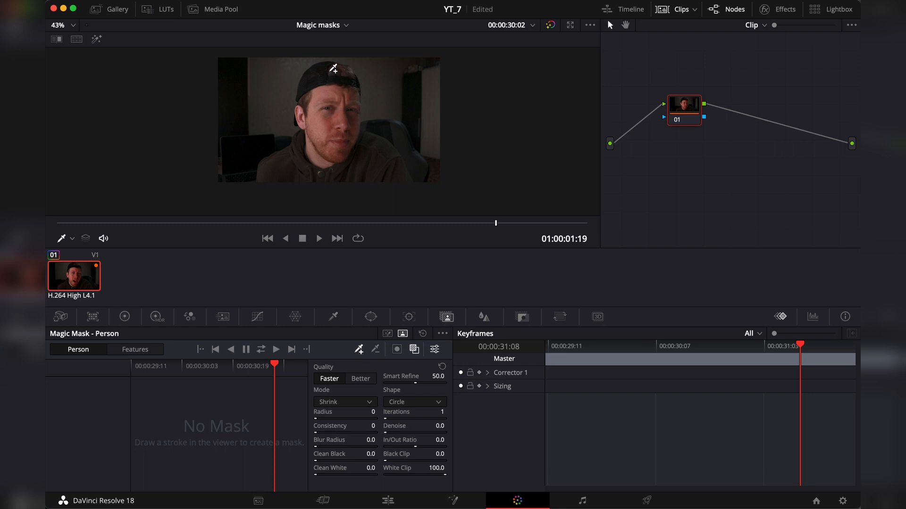
Step: Stroke over the man's face and body, then set mask quality to Better
left_click_drag(328, 74, 340, 111)
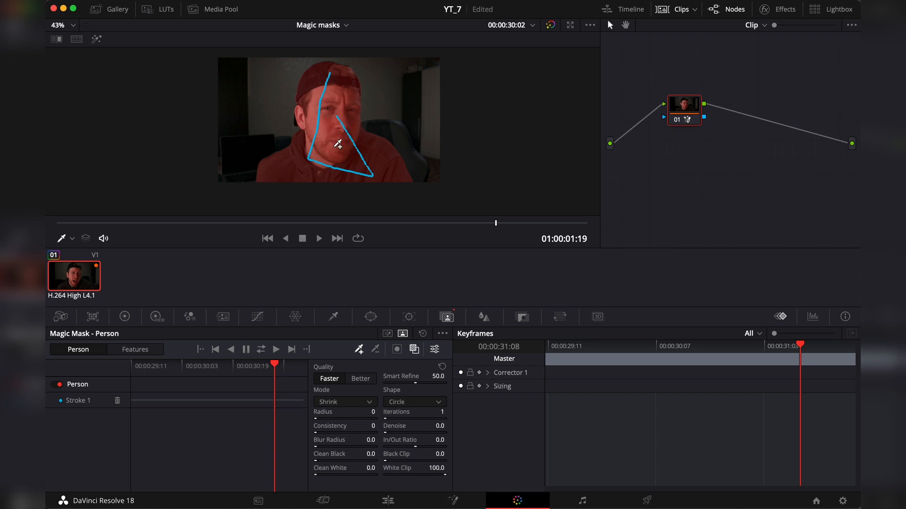
mouse_move(325, 147)
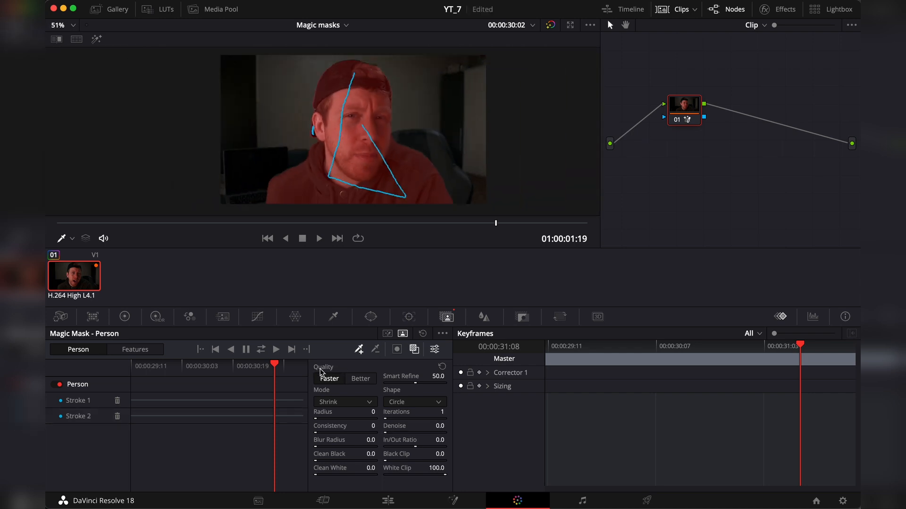
left_click(360, 379)
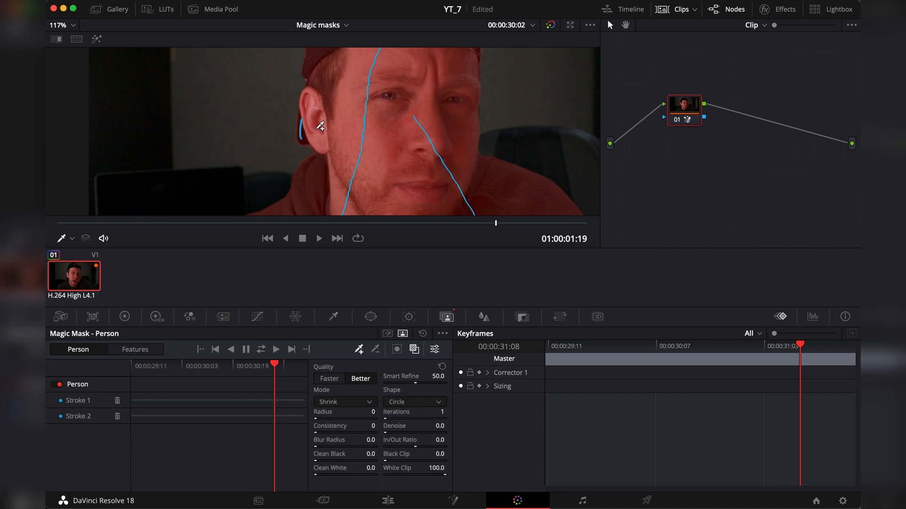
left_click(57, 25)
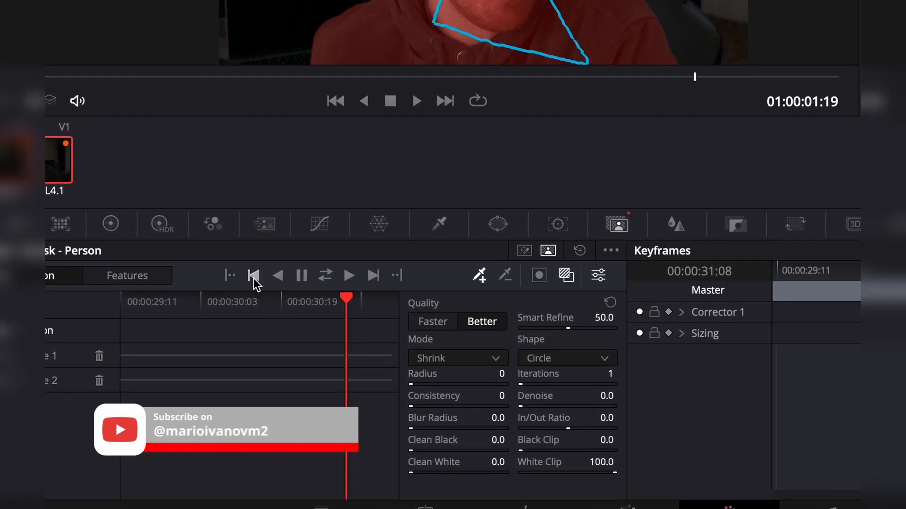
mouse_move(291, 275)
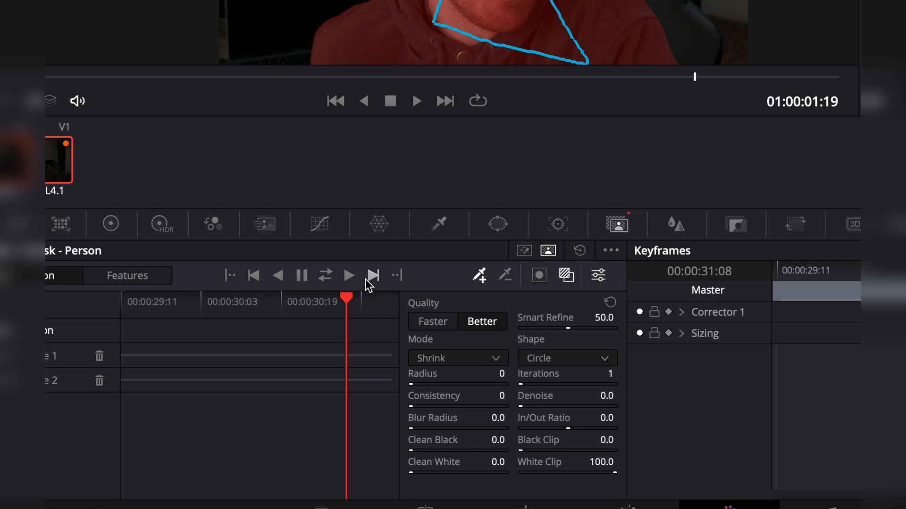
mouse_move(351, 309)
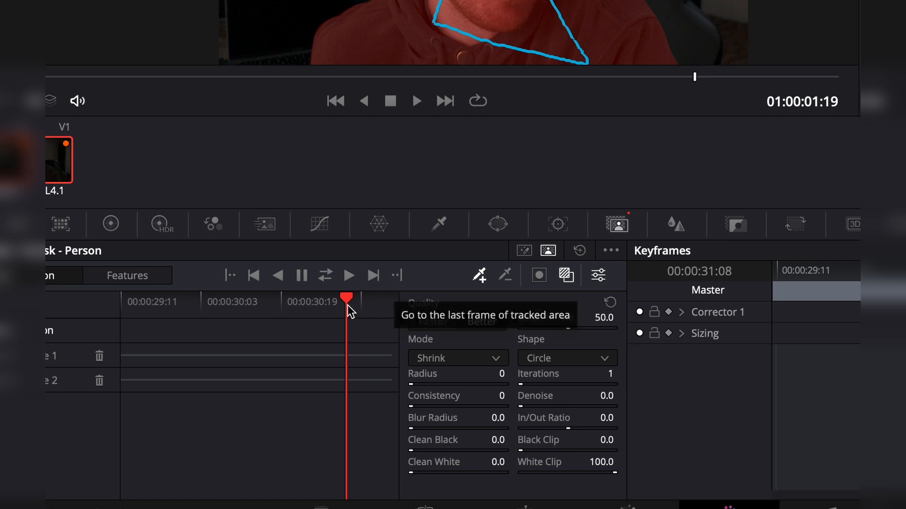
mouse_move(326, 280)
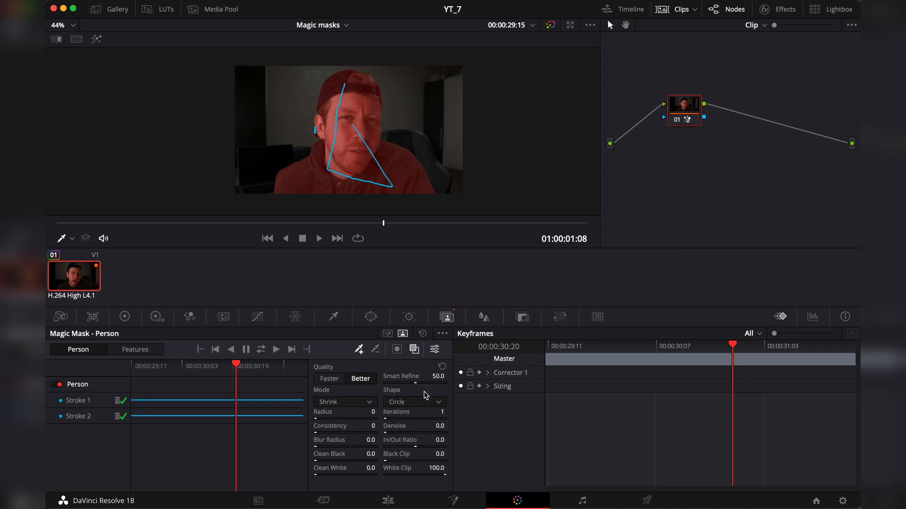
mouse_move(424, 393)
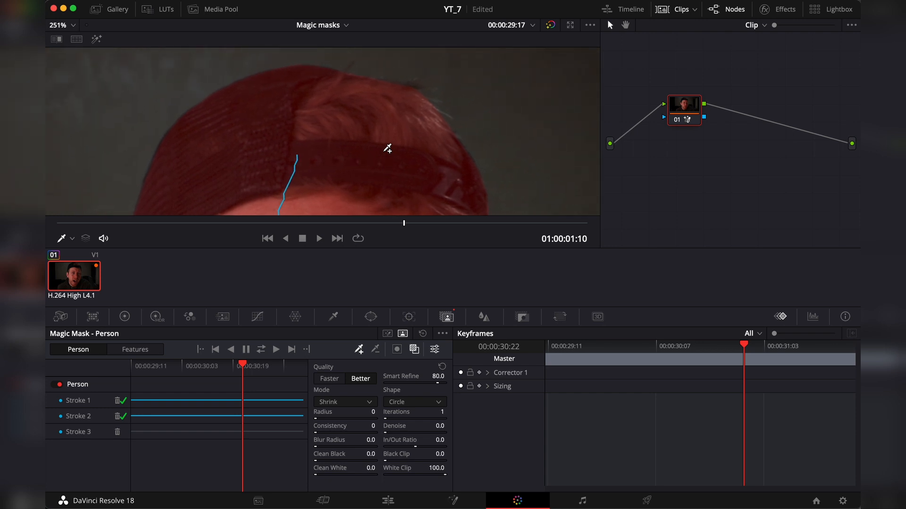
mouse_move(402, 86)
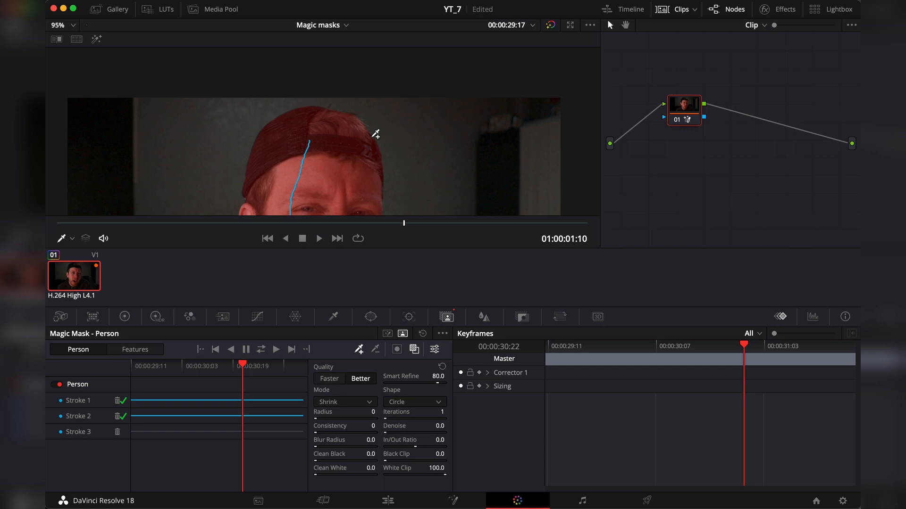
Step: Zoom the viewer back out and open the Curves palette for the masked node
scroll("up", 3)
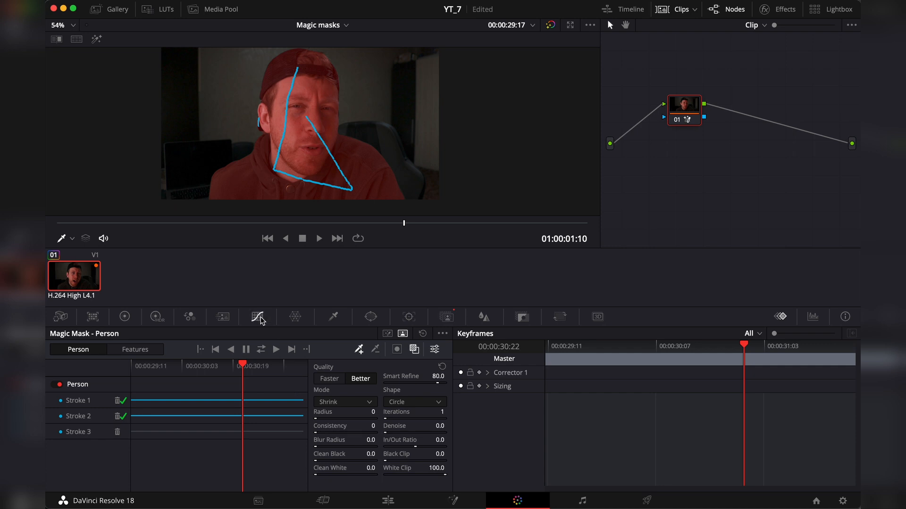
left_click(257, 317)
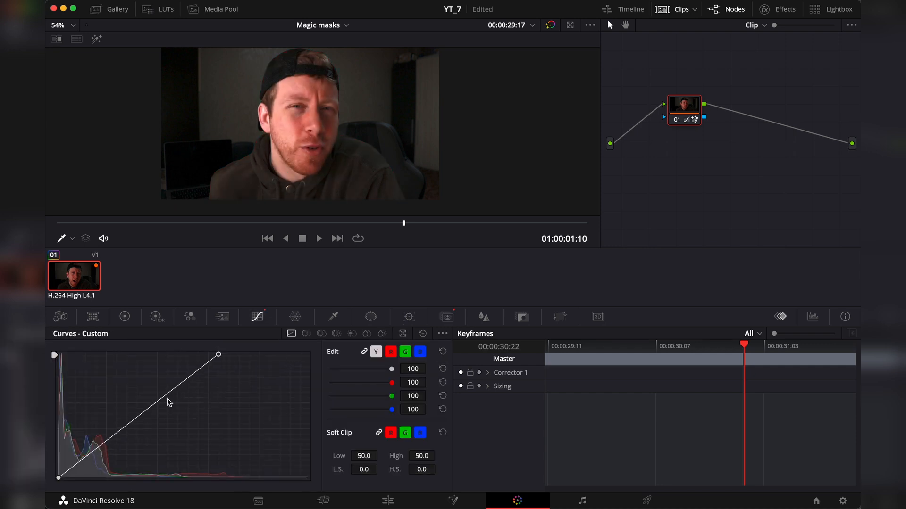